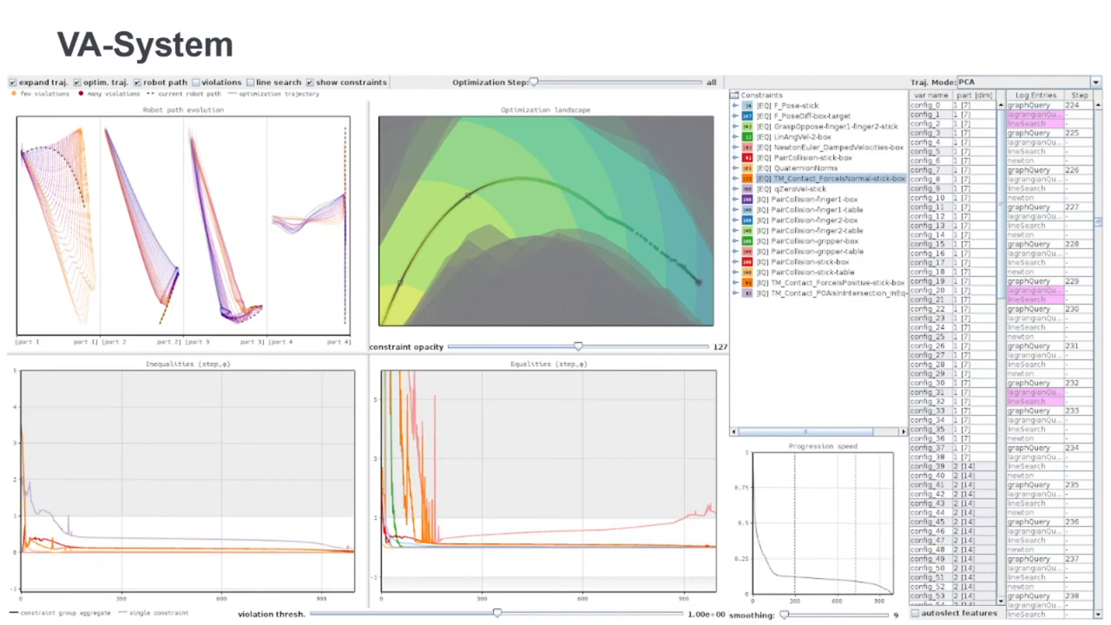
Step: Advance the slideshow to the enlarged Inequalities and Equalities charts slide
key(Right)
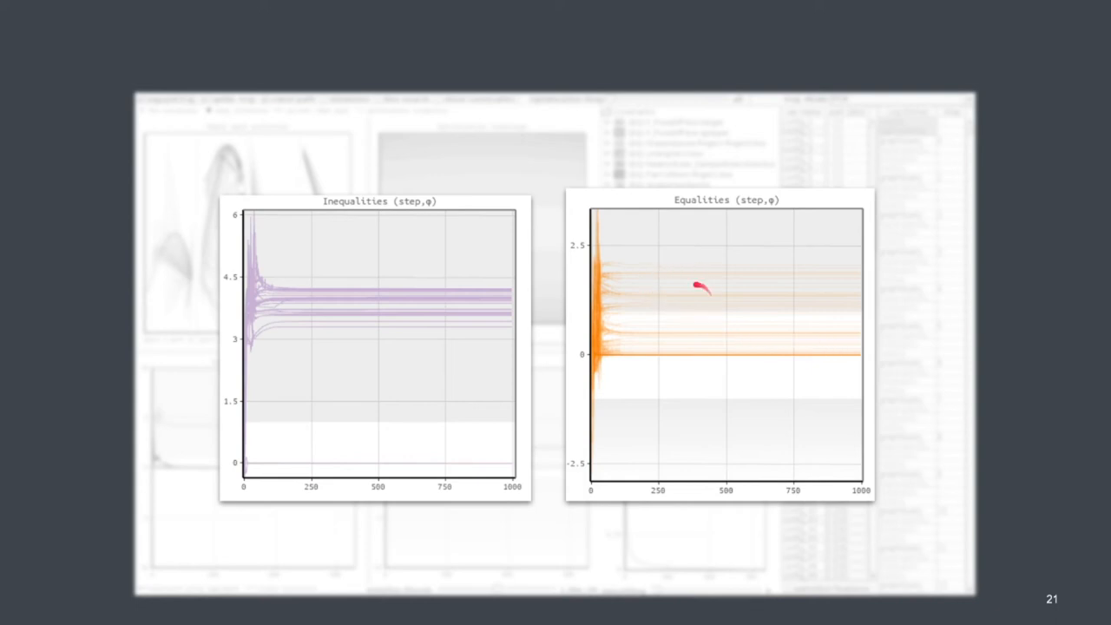
mouse_move(715, 264)
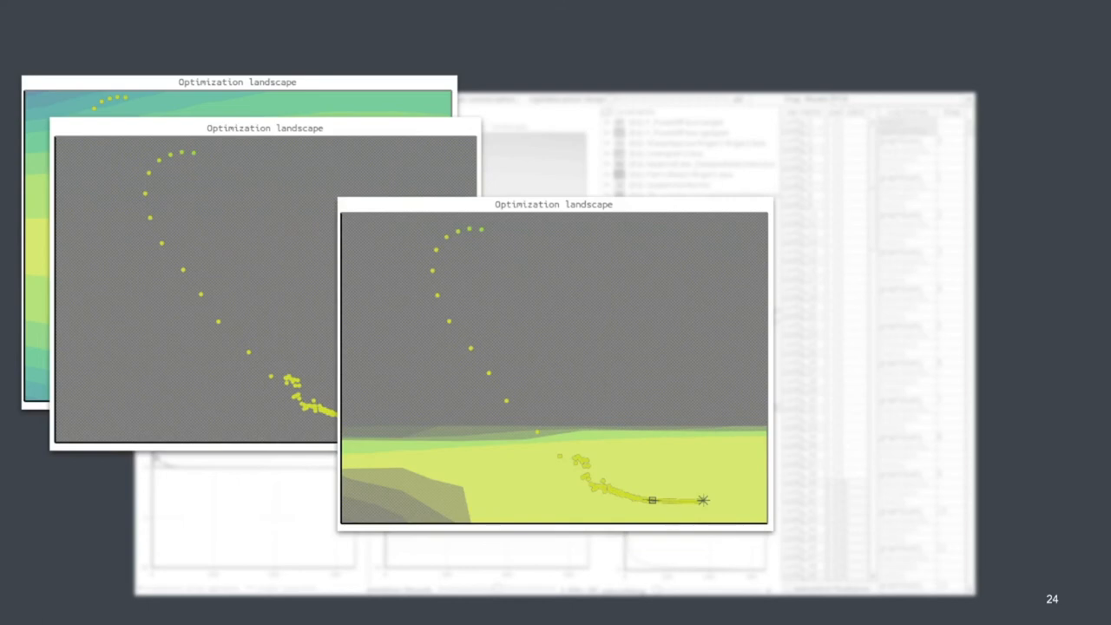
Step: Advance to slide 25 comparing two optimization landscapes with their constraint plots
key(Right)
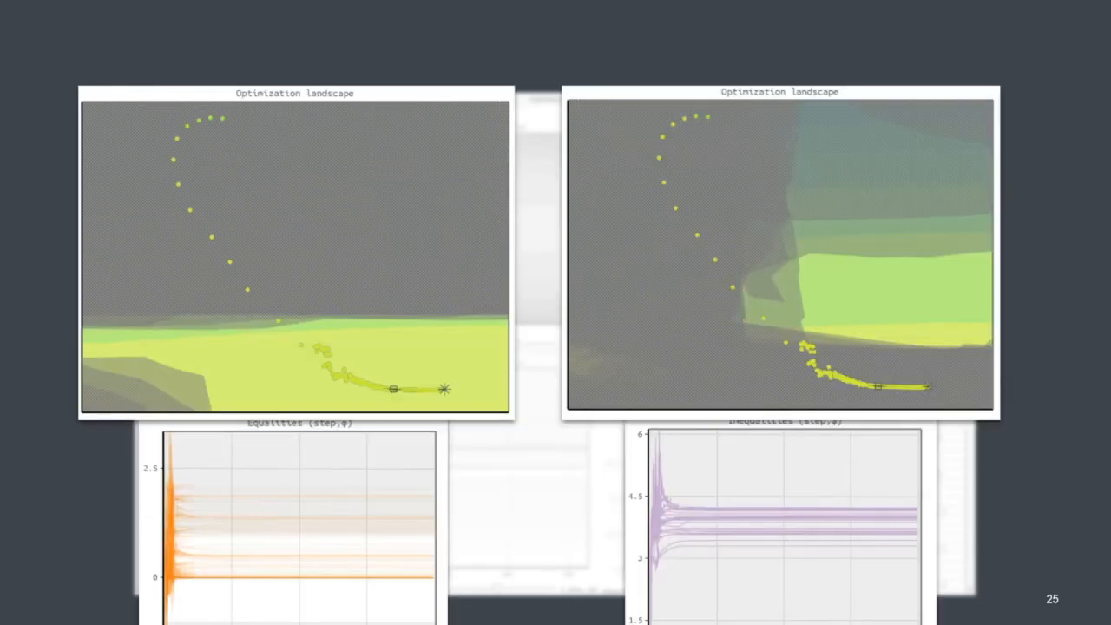